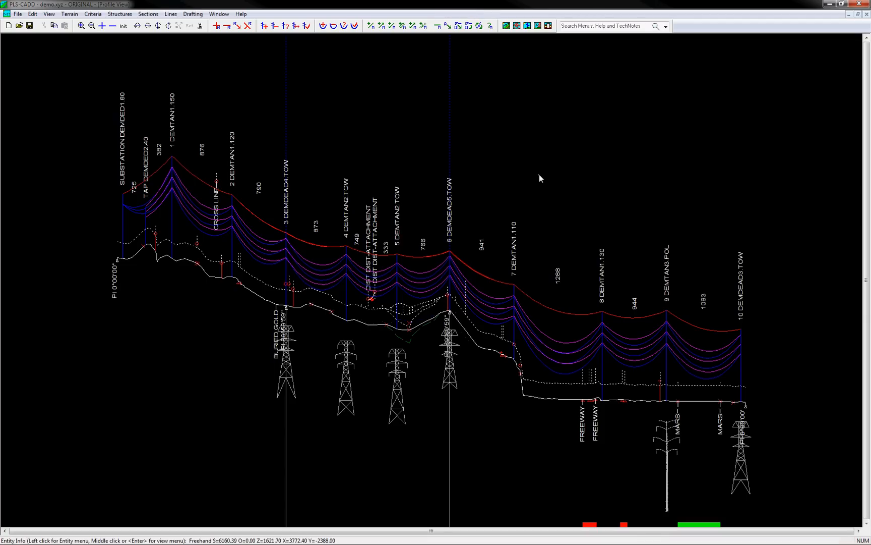
pyautogui.moveTo(559, 166)
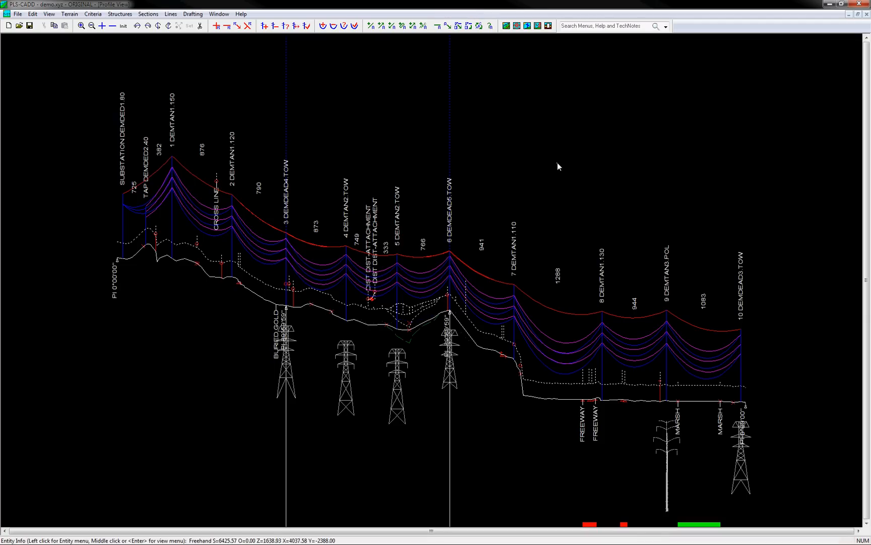
pyautogui.moveTo(573, 135)
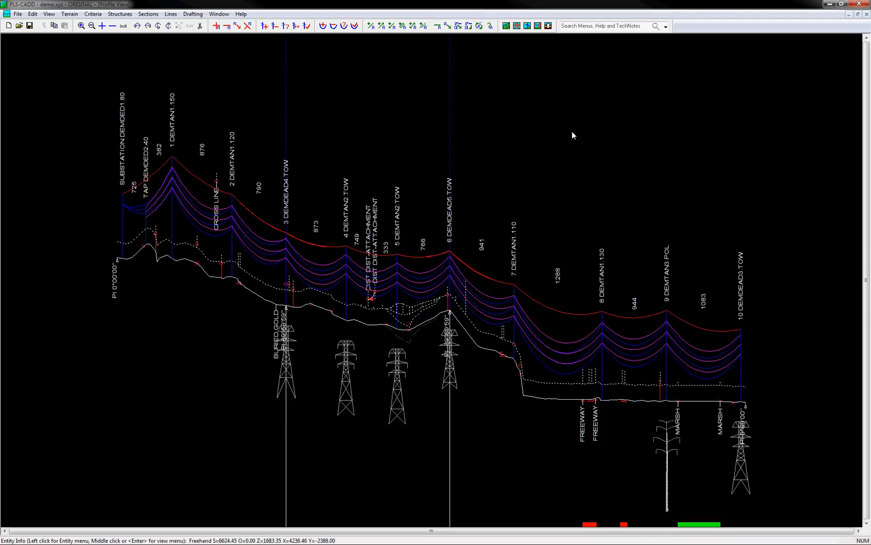
pyautogui.moveTo(576, 118)
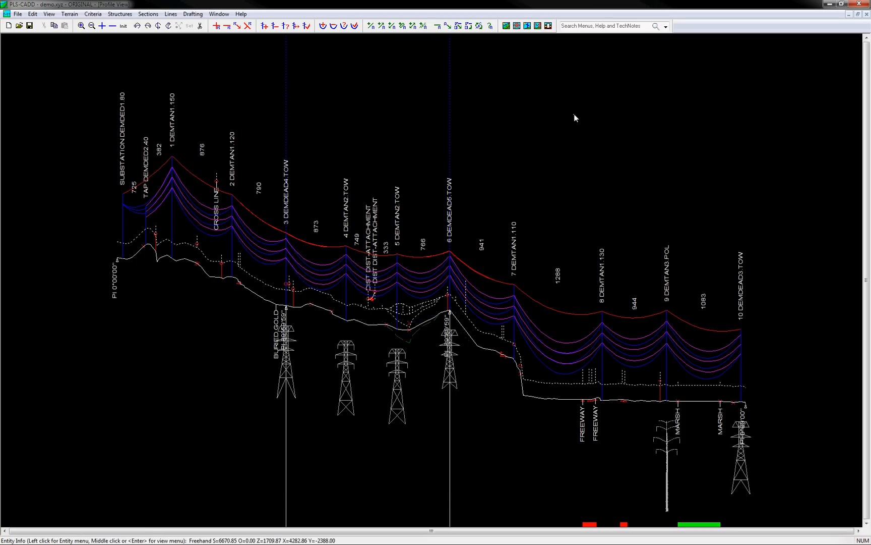
pyautogui.moveTo(572, 116)
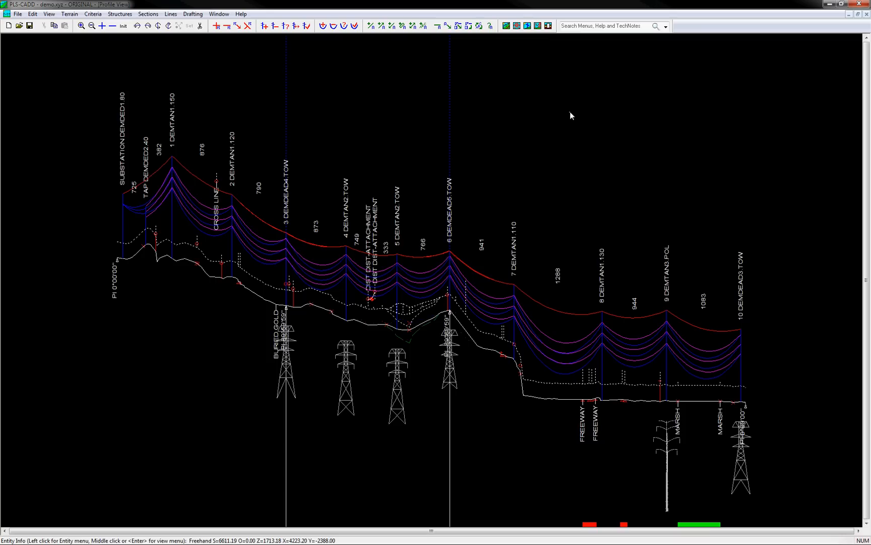
pyautogui.moveTo(655, 81)
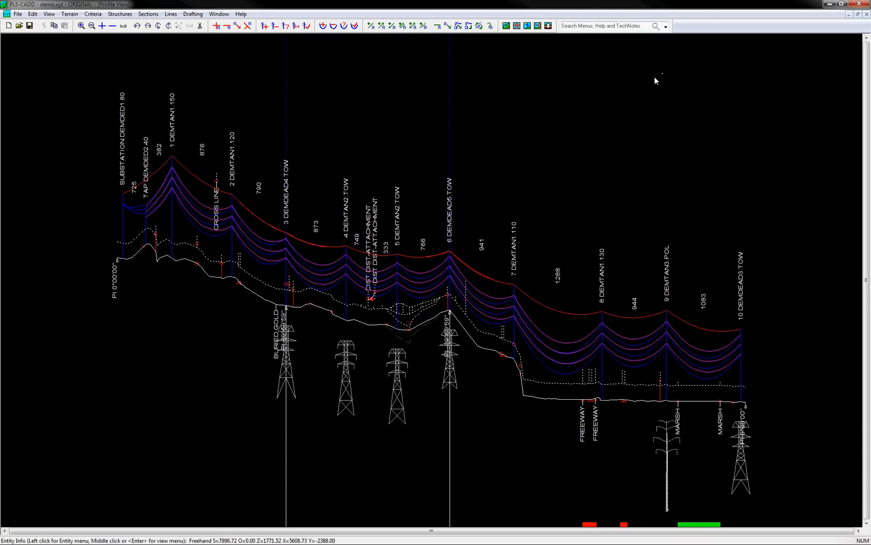
pyautogui.moveTo(734, 23)
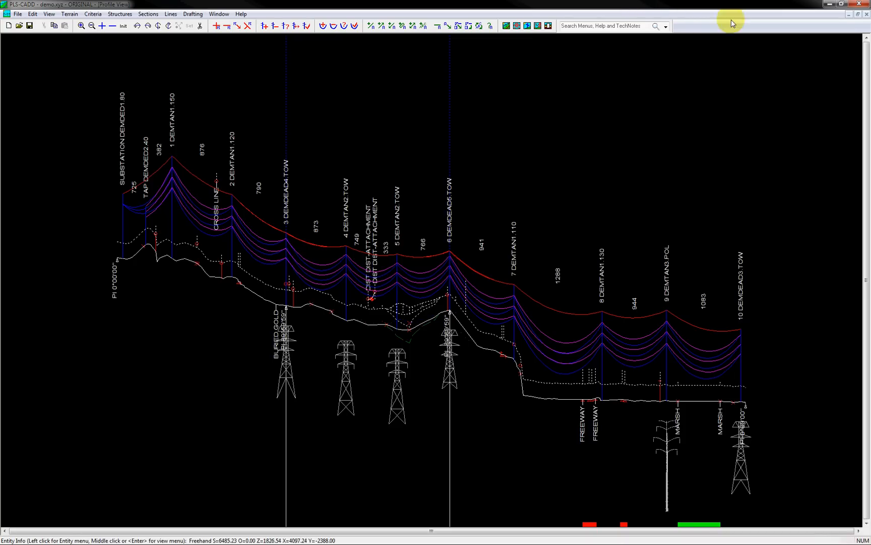
pyautogui.moveTo(528, 112)
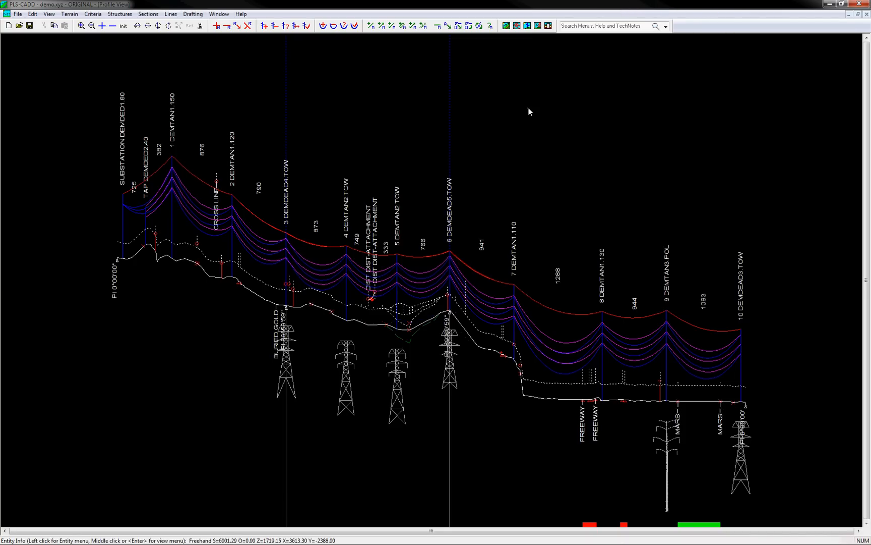
pyautogui.moveTo(248, 93)
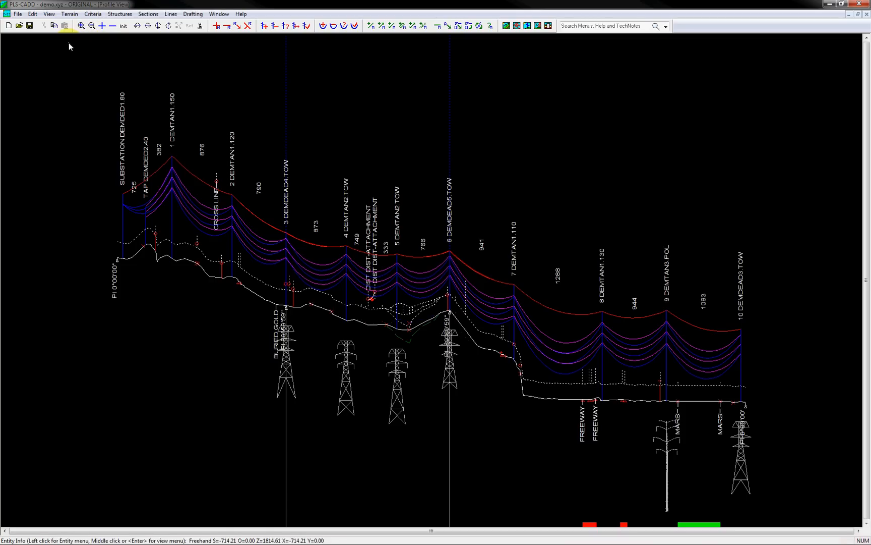
# - Browse the View menu's list of viewing commands
pyautogui.click(52, 14)
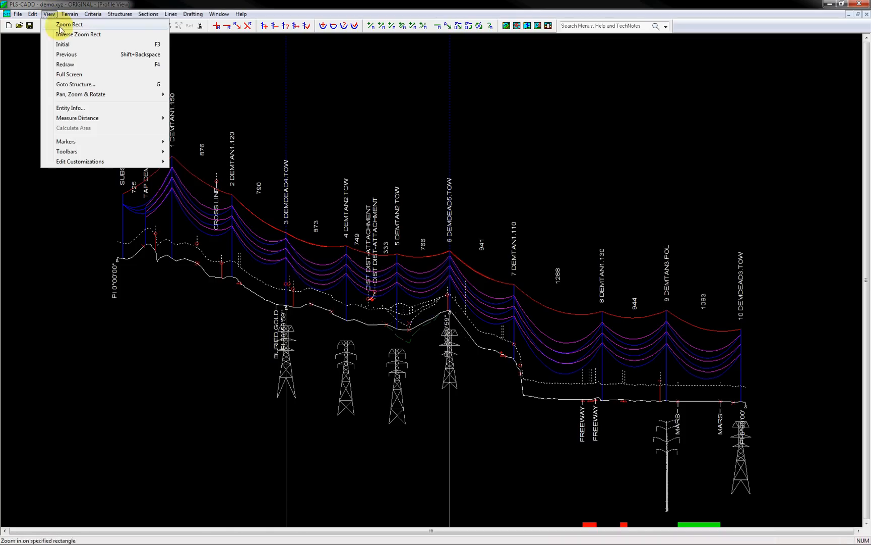
pyautogui.moveTo(66, 151)
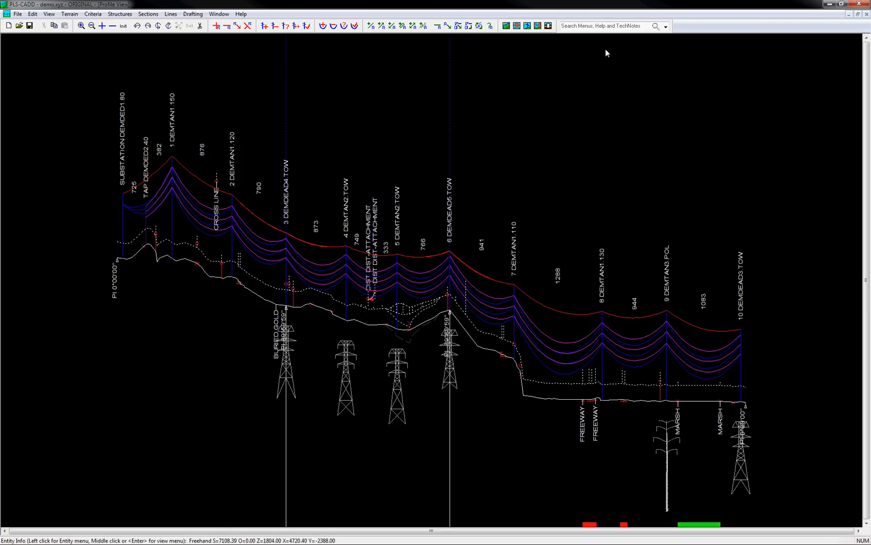
pyautogui.moveTo(601, 67)
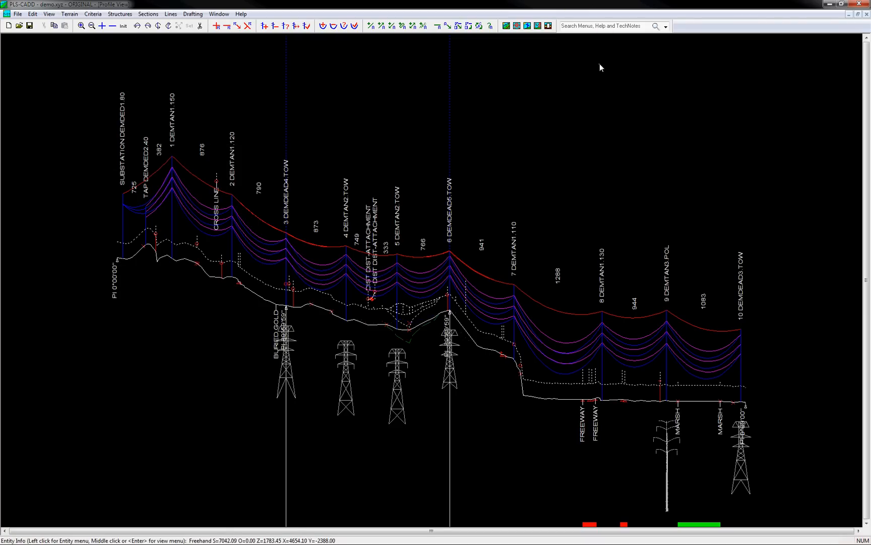
pyautogui.moveTo(604, 56)
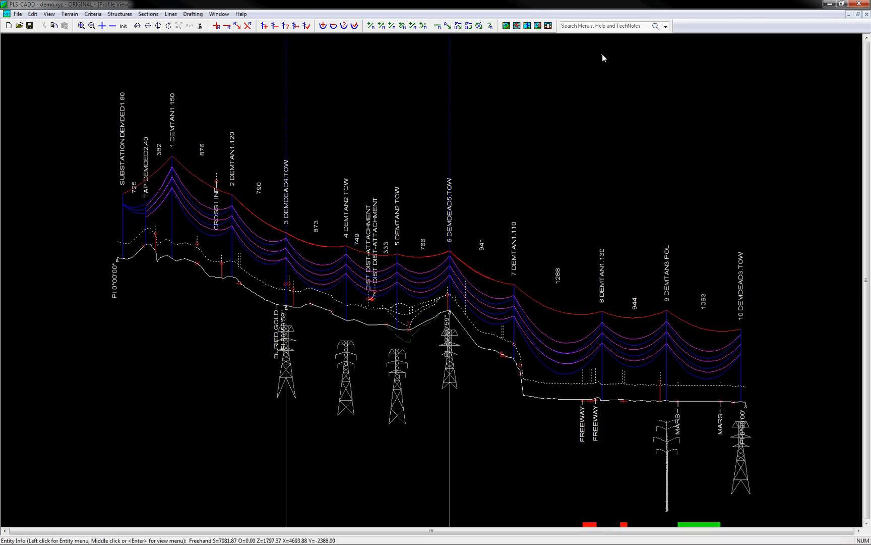
pyautogui.moveTo(601, 46)
pyautogui.write('pl')
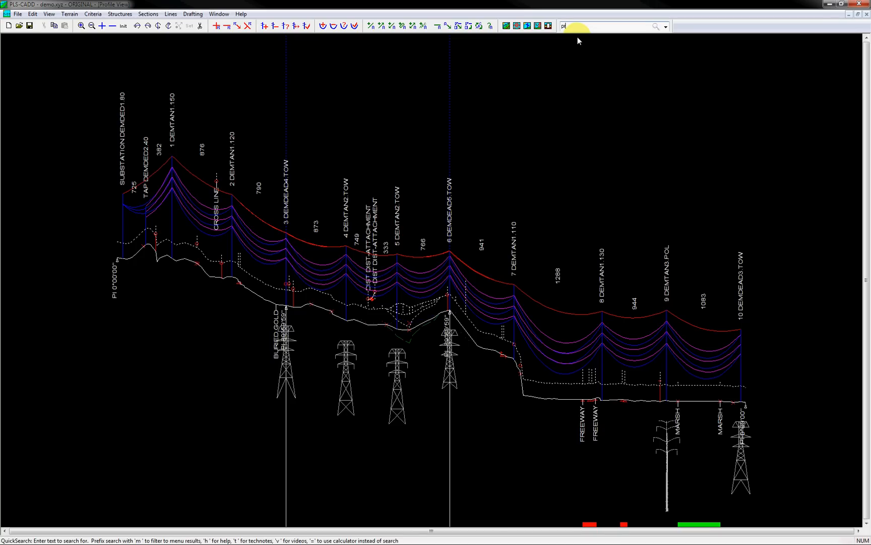
# - Search for 'profile view aspect' to list the matching Drafting command and help topics
pyautogui.write('rofile view asped')
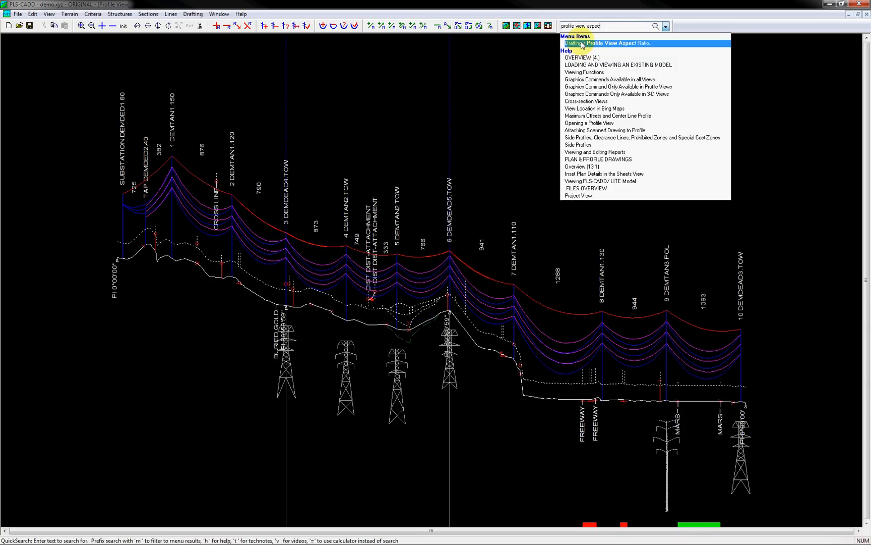
# - Run the Profile View Aspect Ratio command, showing station scale 1 and elevation scale 10
pyautogui.click(605, 42)
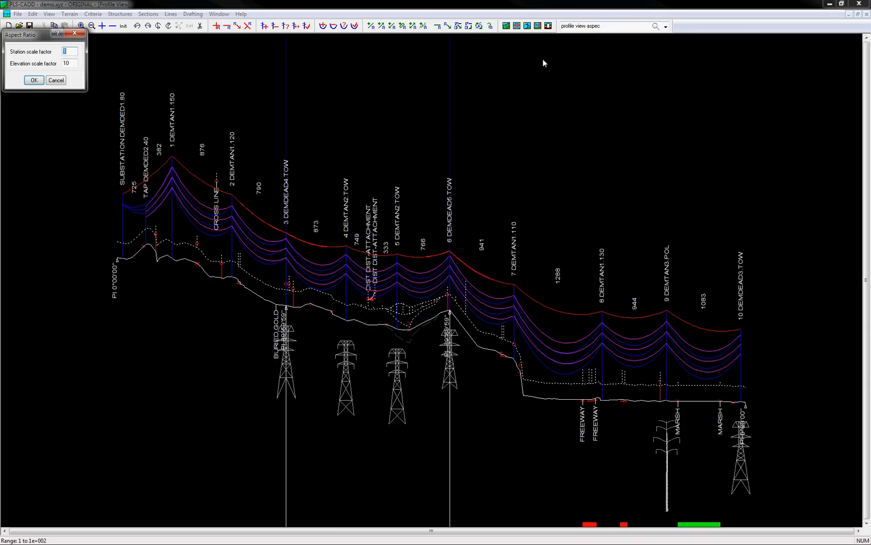
pyautogui.moveTo(39, 34); pyautogui.dragTo(494, 96)
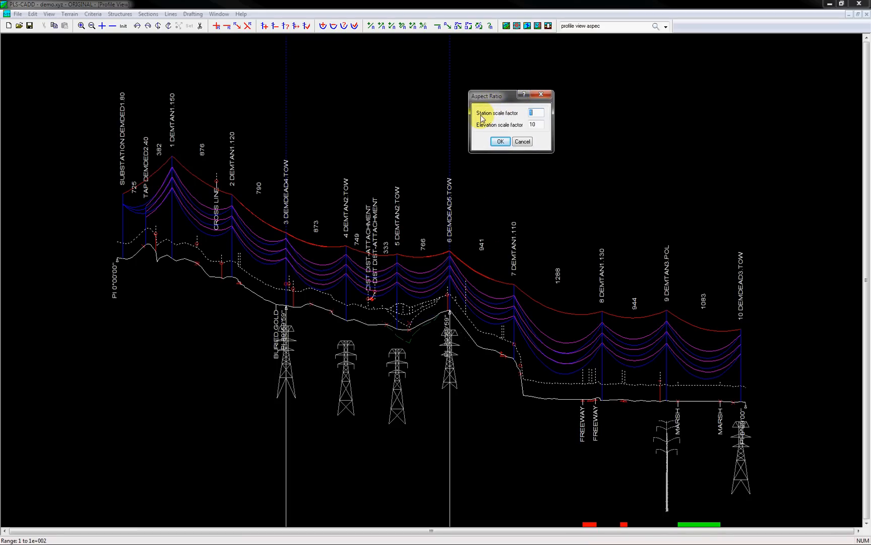
pyautogui.moveTo(505, 98)
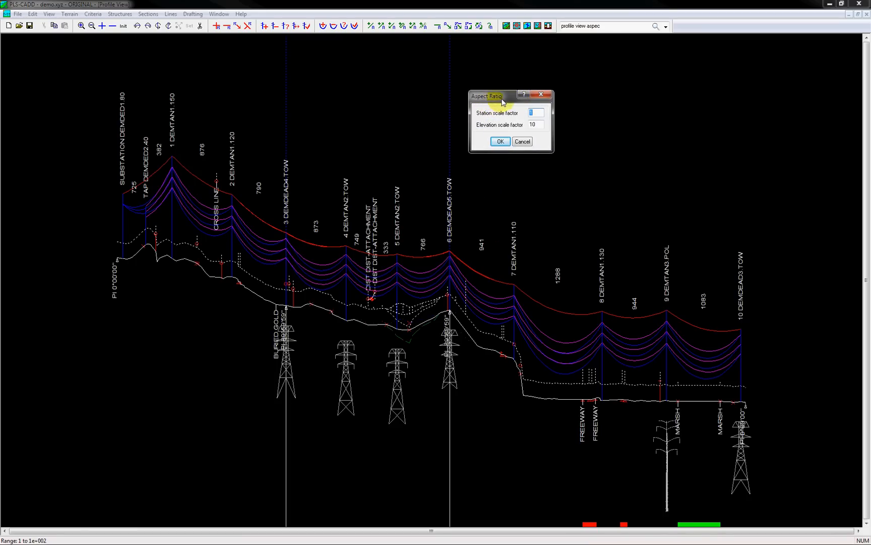
pyautogui.moveTo(524, 94)
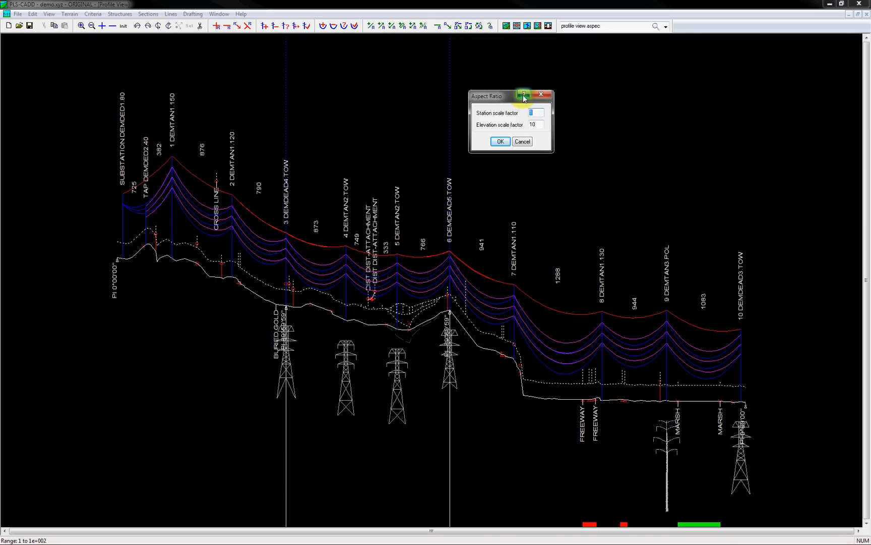
pyautogui.moveTo(525, 96)
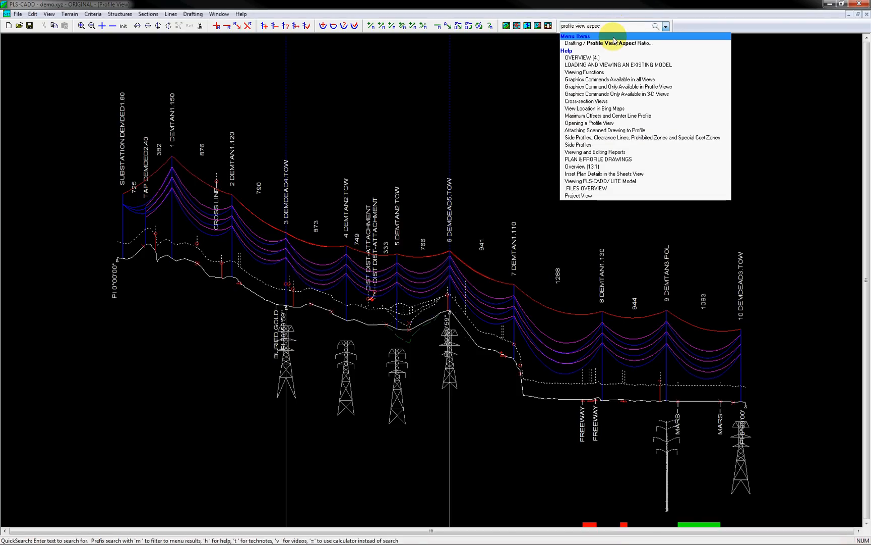
pyautogui.moveTo(614, 47)
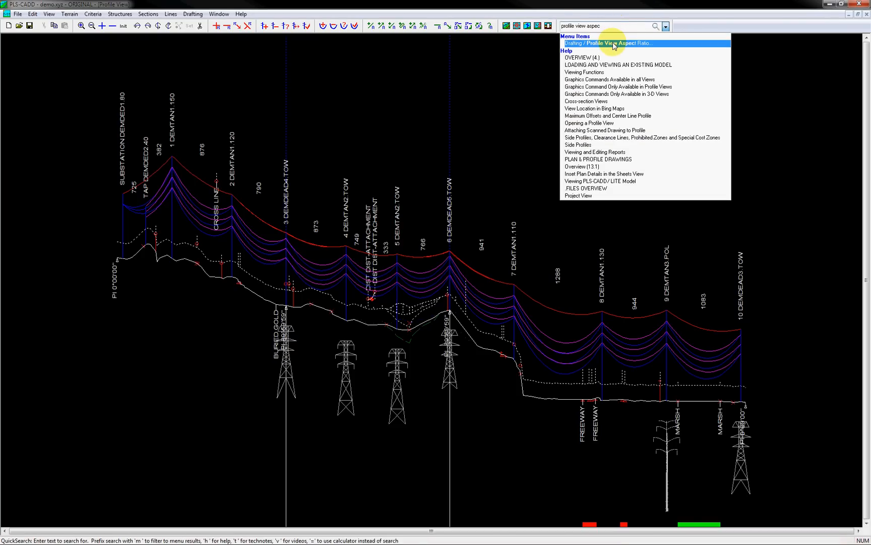
pyautogui.moveTo(614, 53)
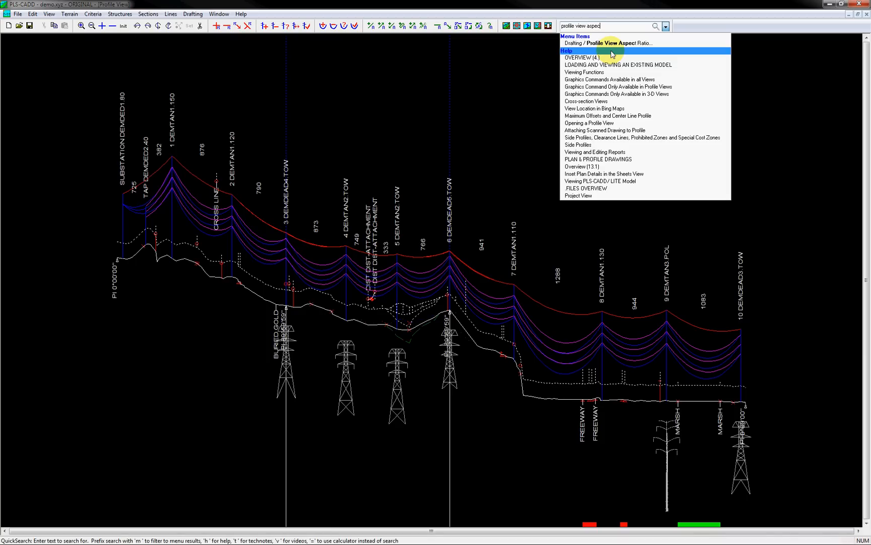
pyautogui.moveTo(612, 32)
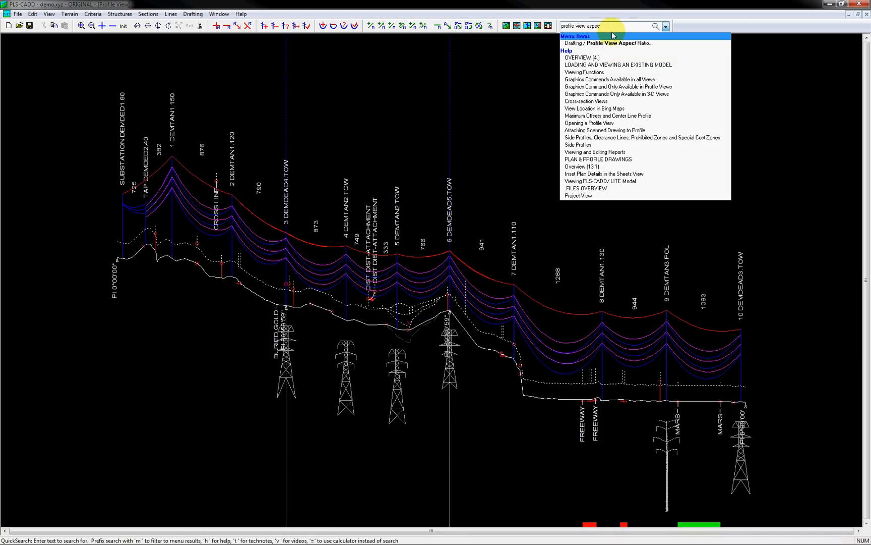
pyautogui.moveTo(618, 29)
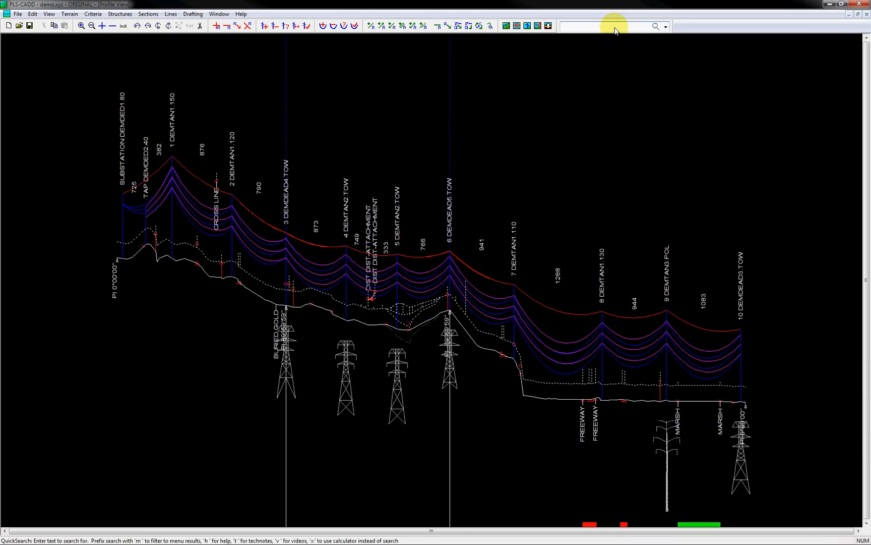
pyautogui.write('m')
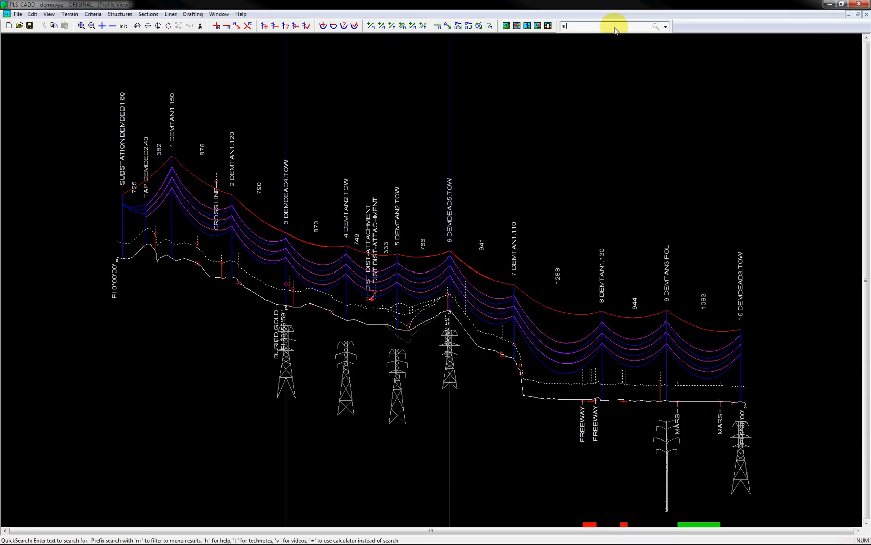
pyautogui.write('prov')
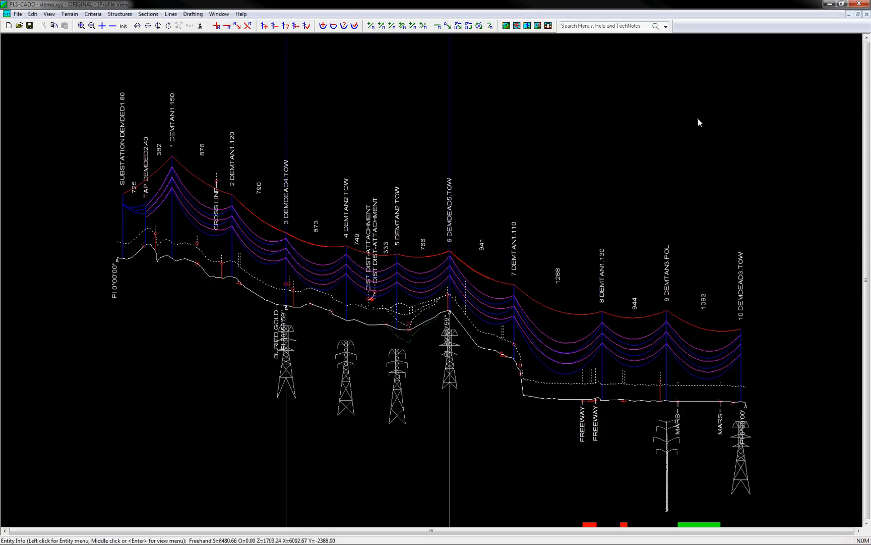
# - Search 'batch' to find the Batch Thermal Calculator help topic under Thermal Calculations
pyautogui.click(611, 27)
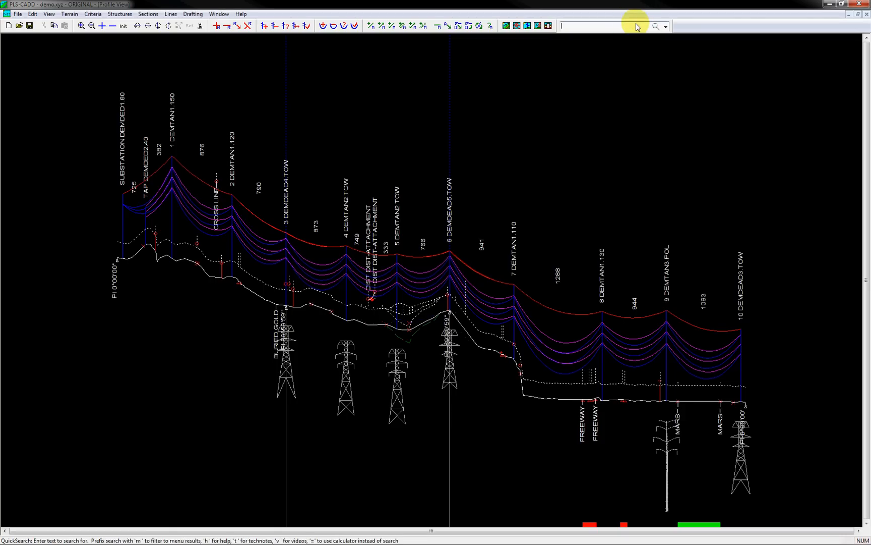
pyautogui.write('batch')
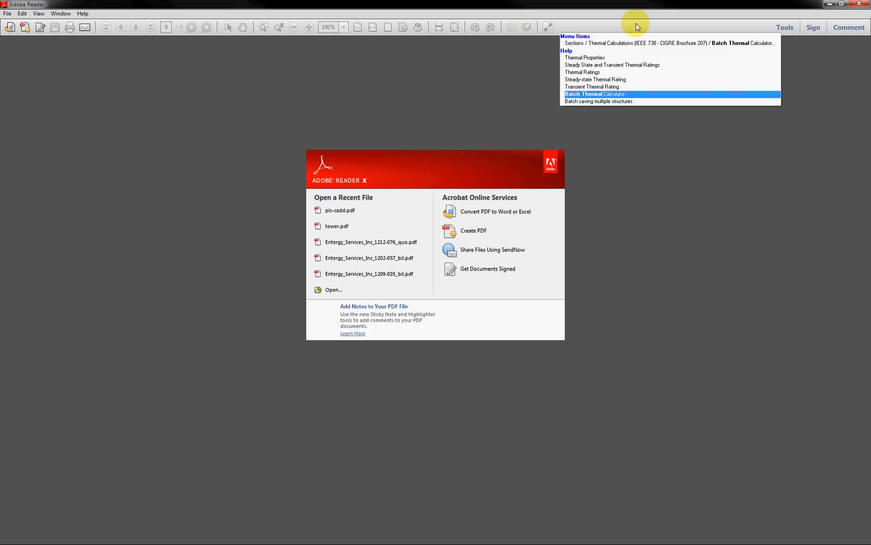
# - Close the Adobe Reader help document and return to the PLS-CADD profile view
pyautogui.click(582, 94)
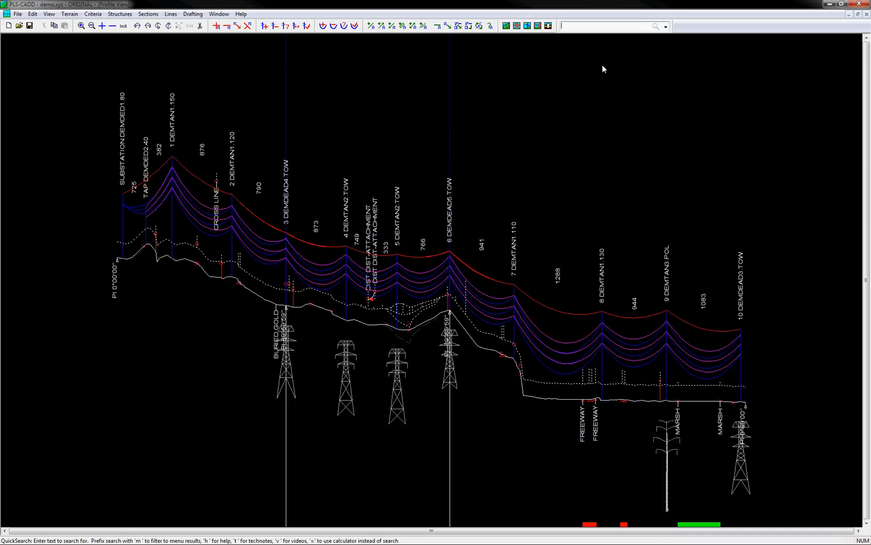
pyautogui.write('optimization')
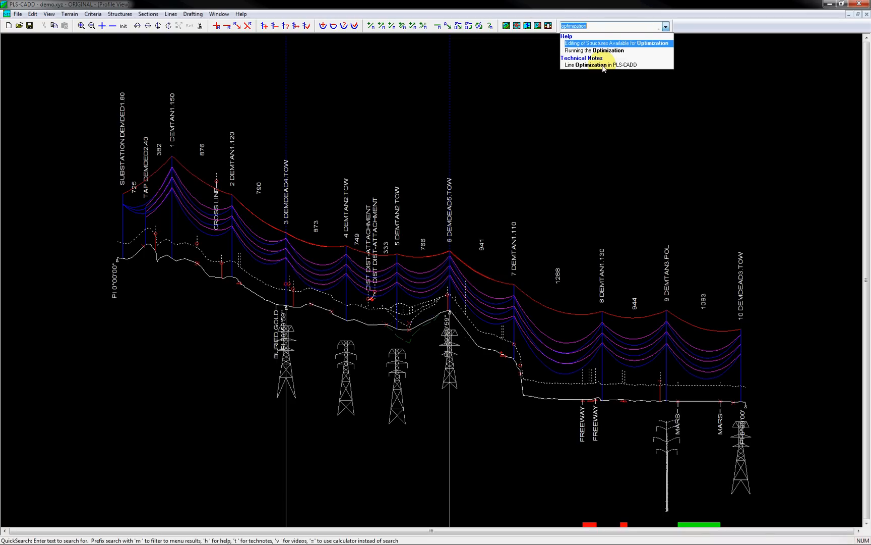
pyautogui.click(603, 68)
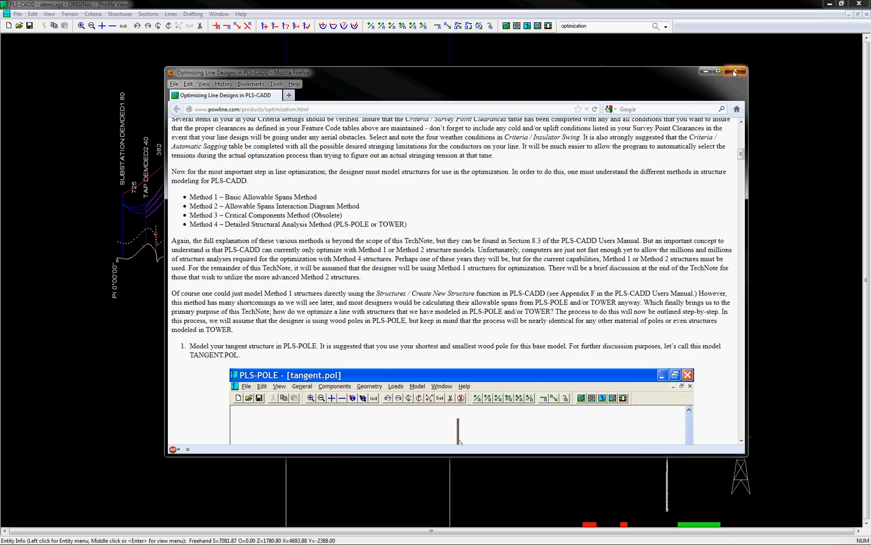
pyautogui.click(736, 71)
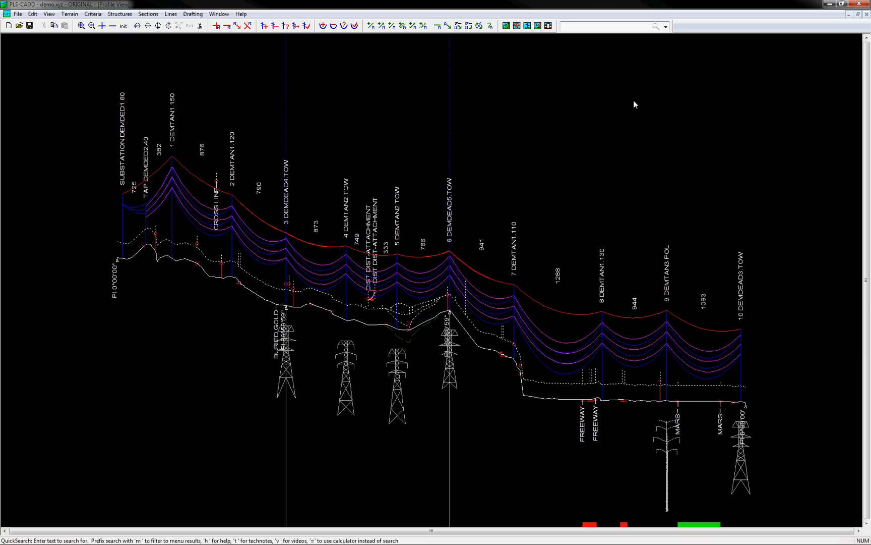
# - Evaluate '=1' then '=pi' in the quick search calculator, giving 3.141593
pyautogui.write('=1')
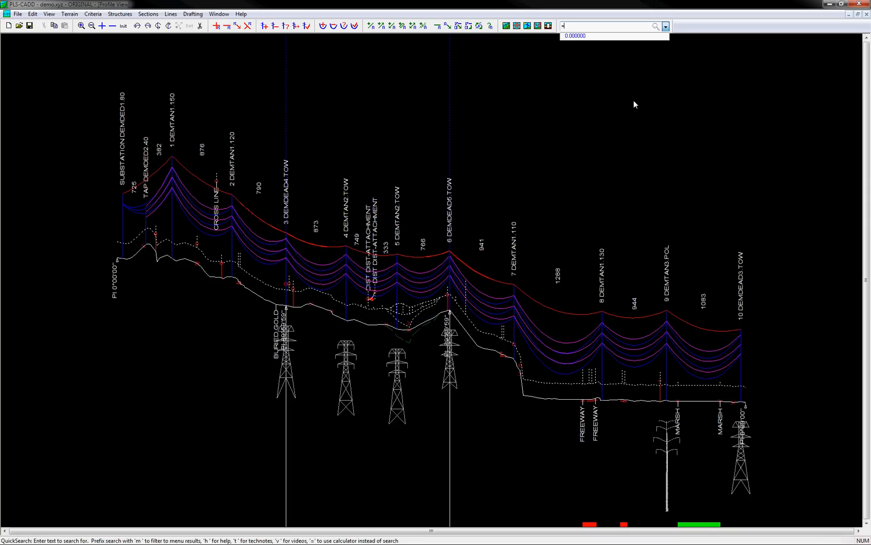
pyautogui.write('=pi')
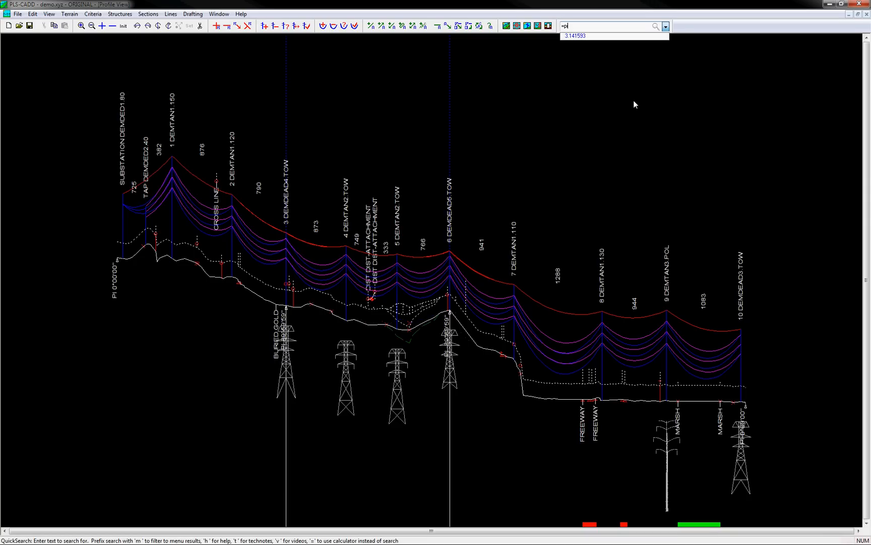